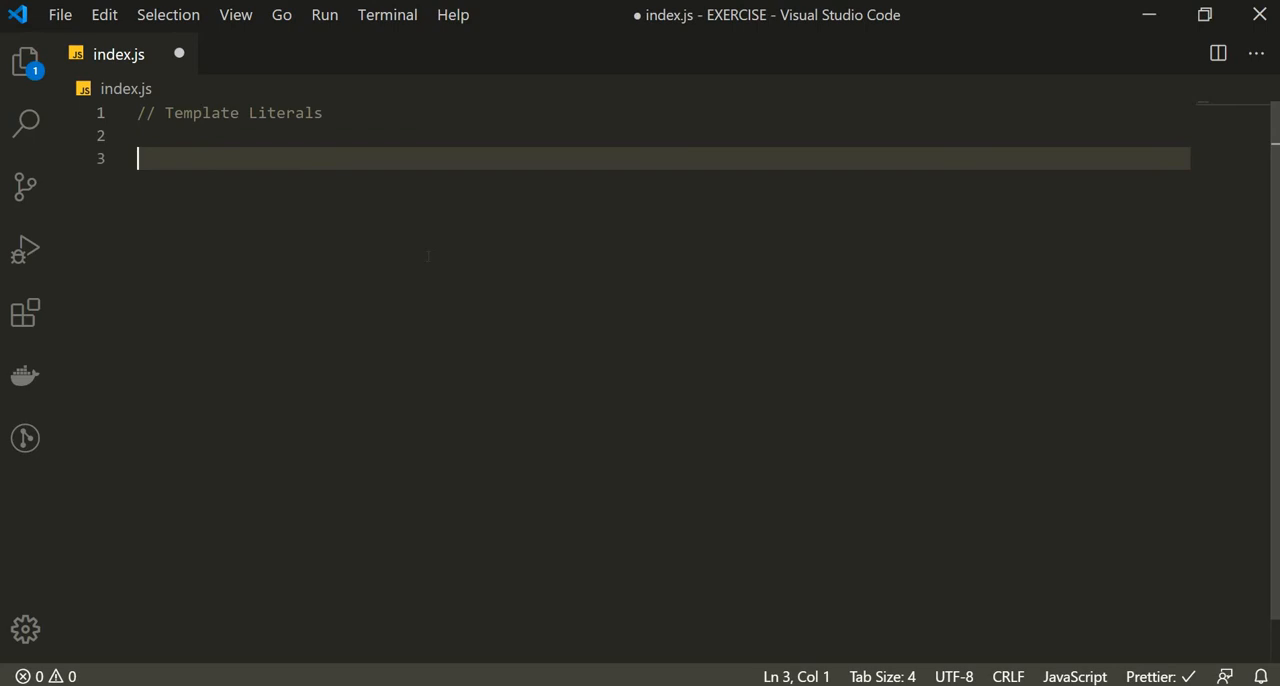
# - Declare var firstName = "John" and var lastName = "Doe", leaving a blank line after
pyautogui.write('var')
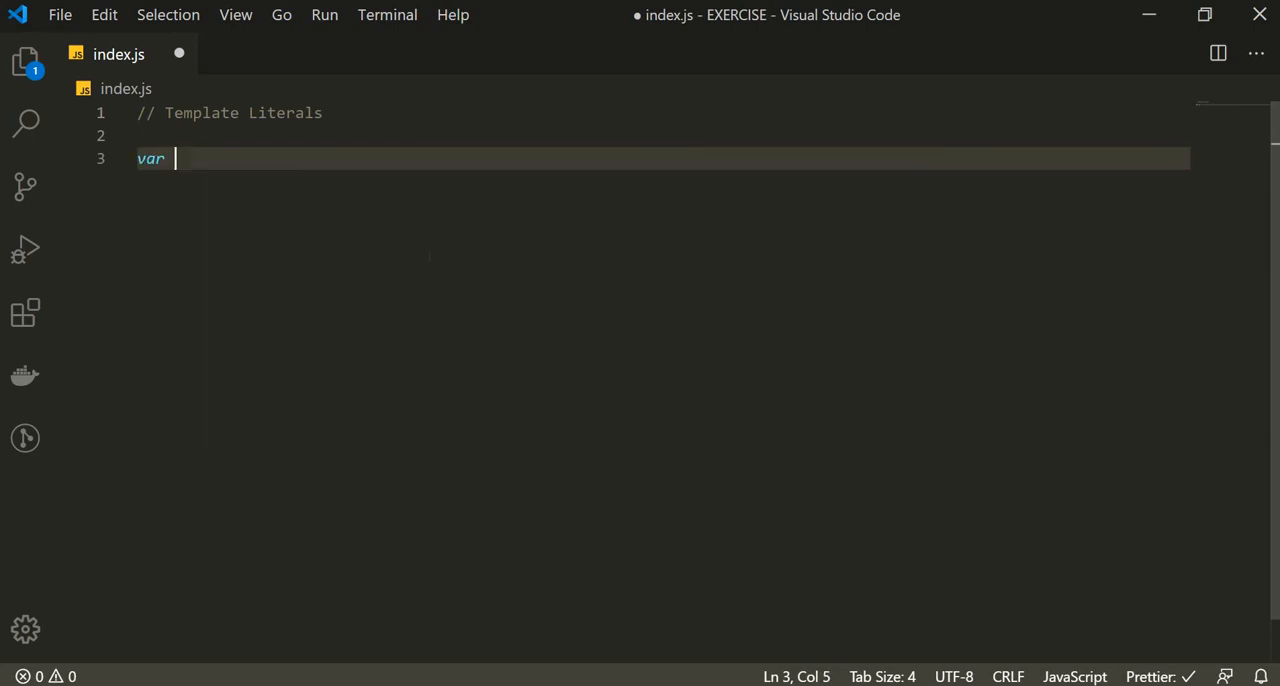
pyautogui.write('firstName =')
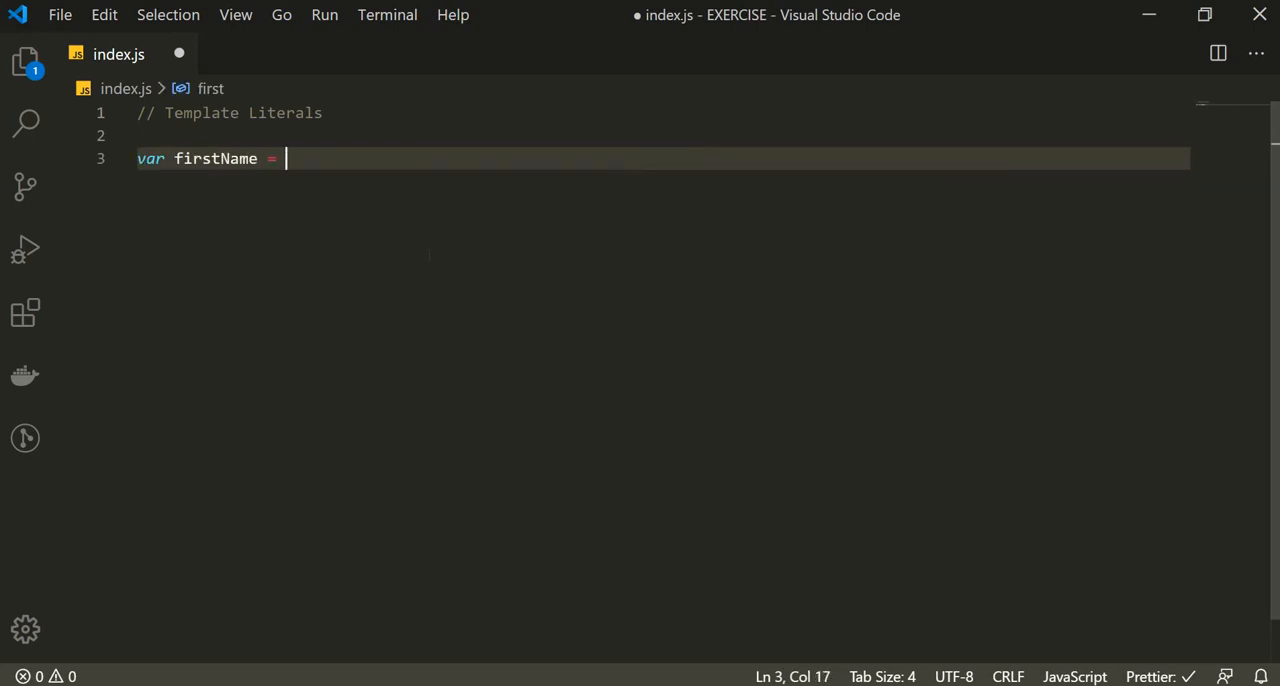
pyautogui.write('"John";')
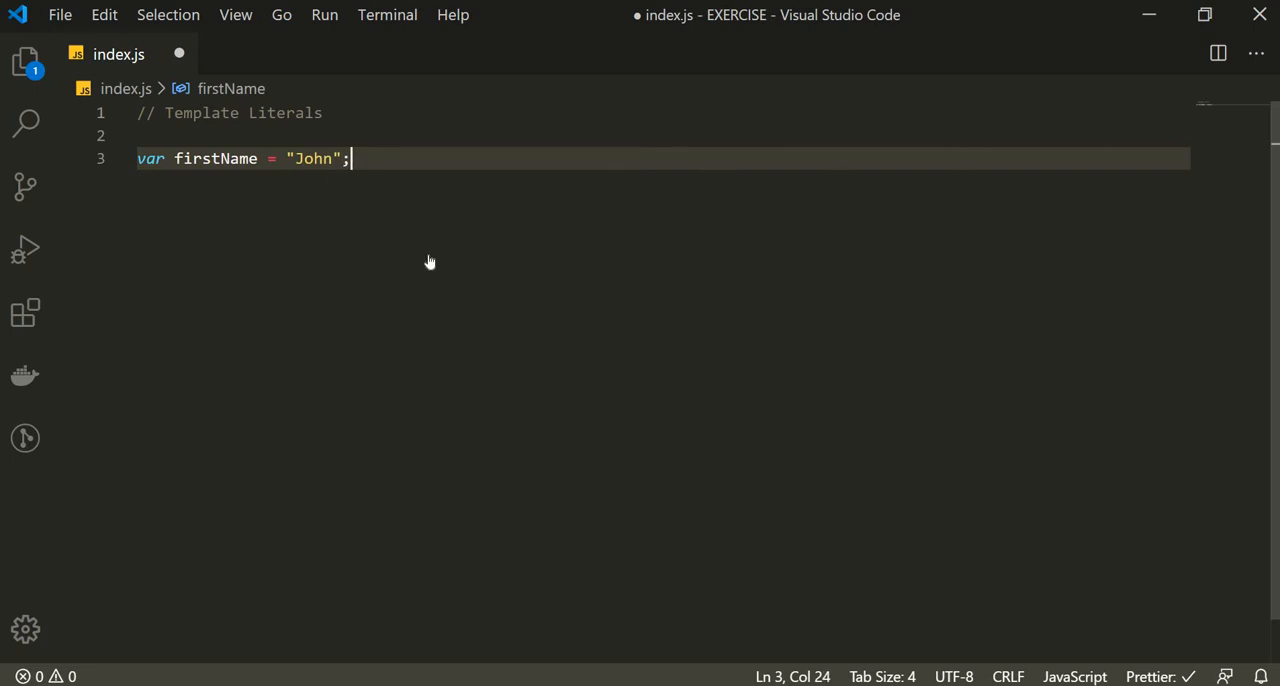
pyautogui.write('var la')
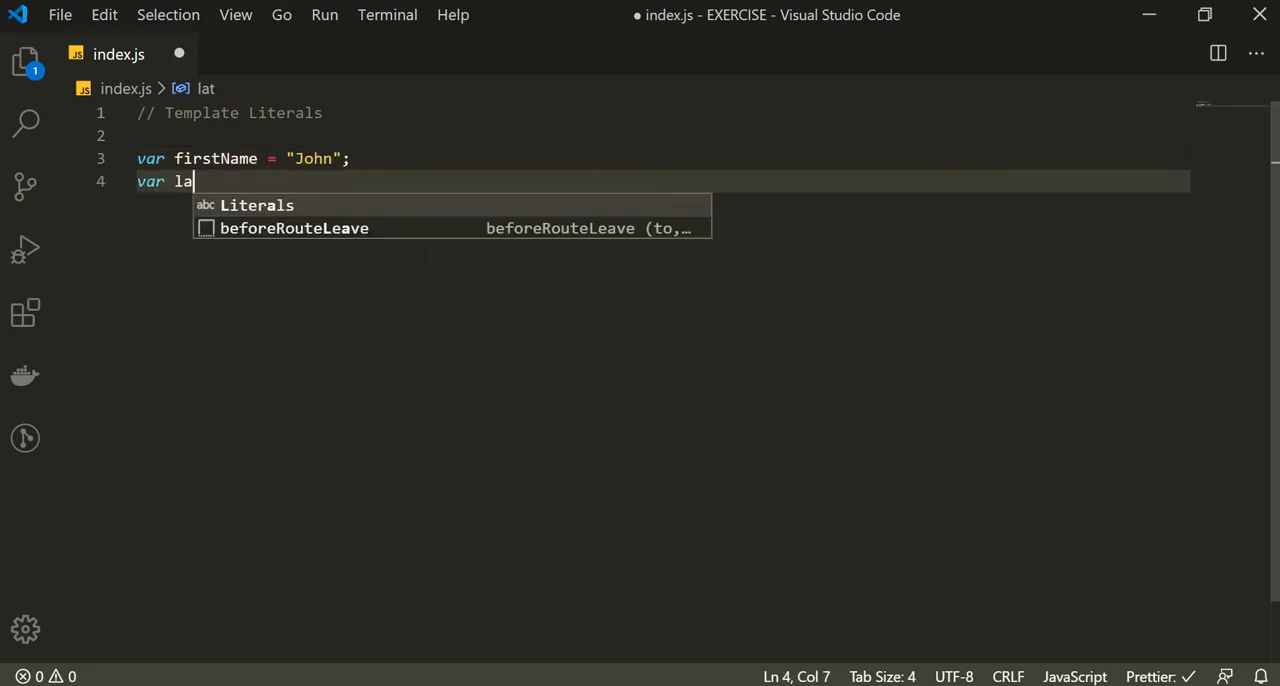
pyautogui.write('stName = "Doe')
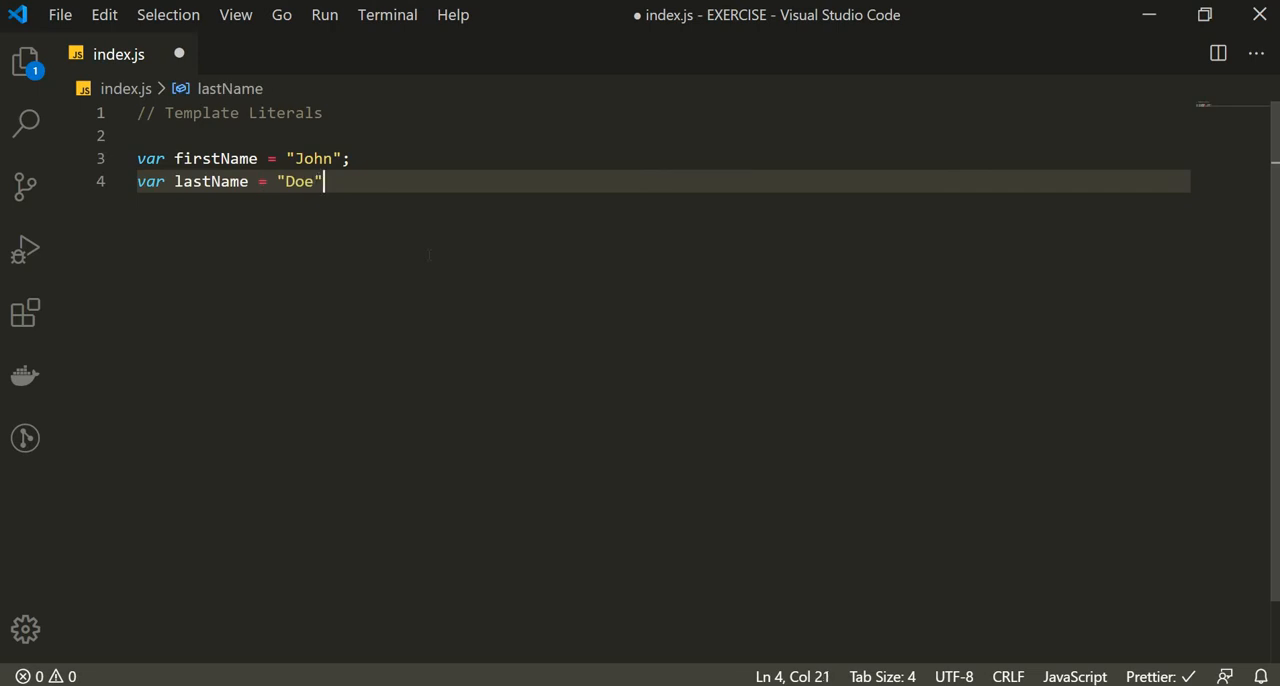
pyautogui.press('Enter')
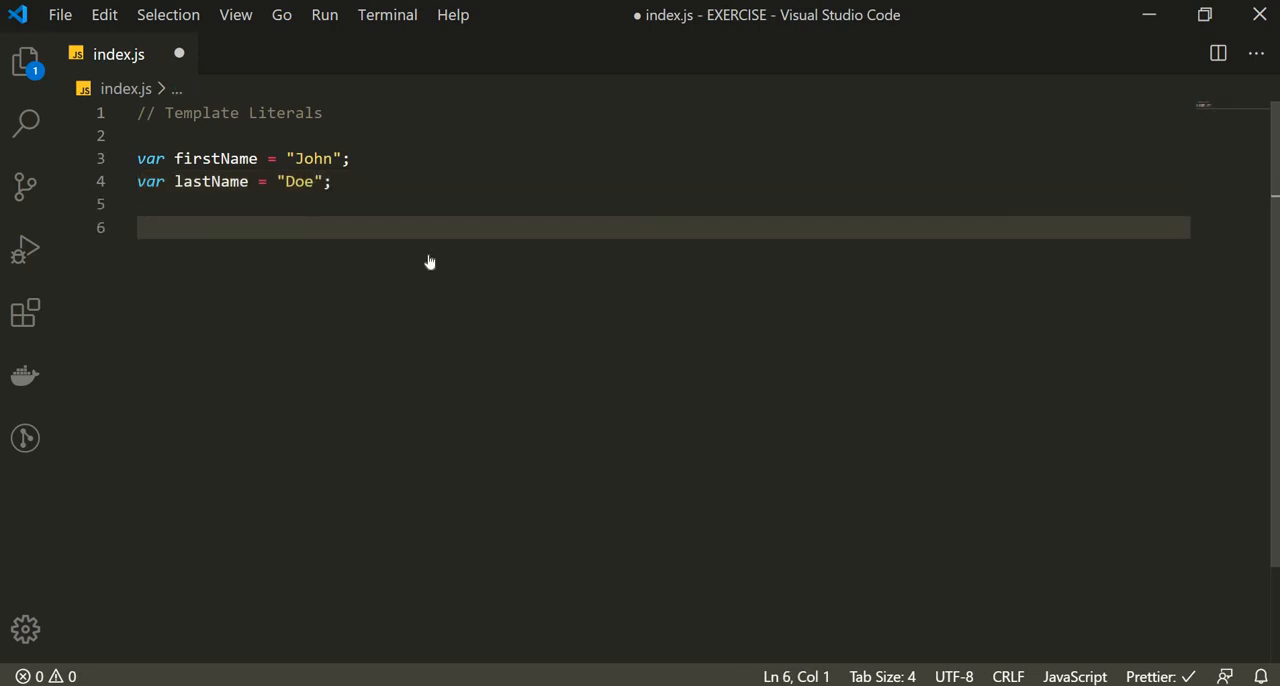
# - Declare var fullName concatenating "User name is " with firstName, a space and lastName
pyautogui.write('var fullNam')
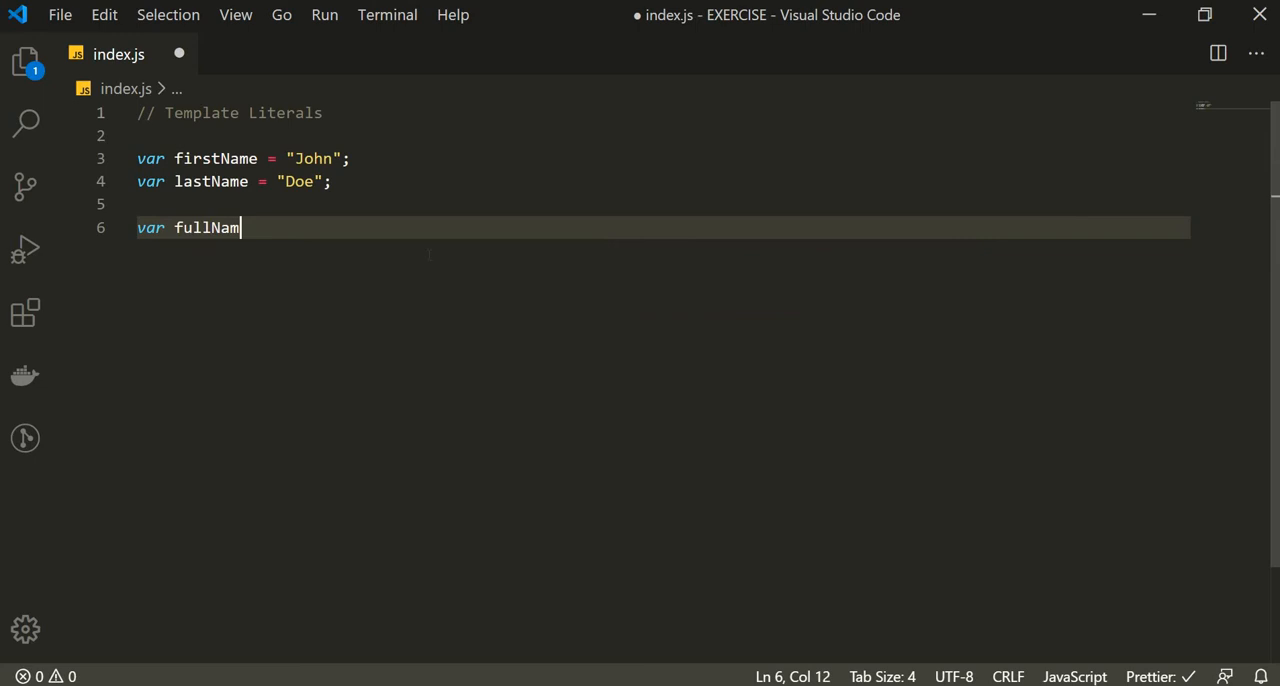
pyautogui.write('e = "')
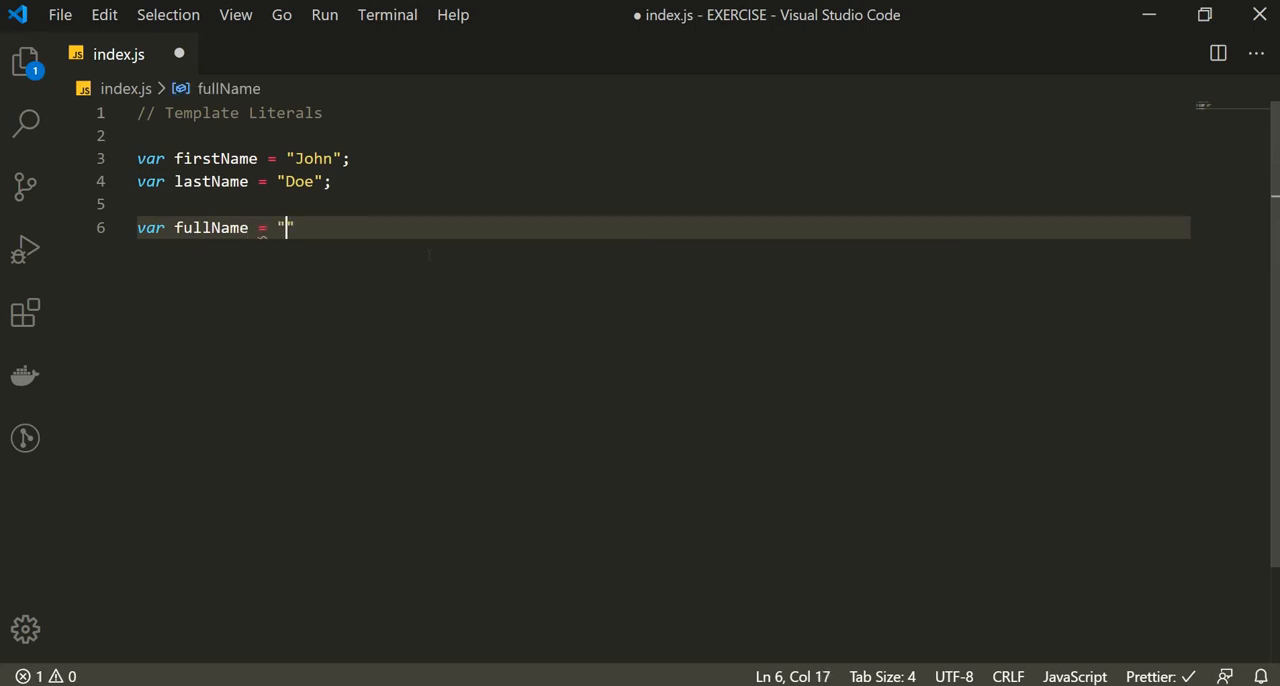
pyautogui.write('U')
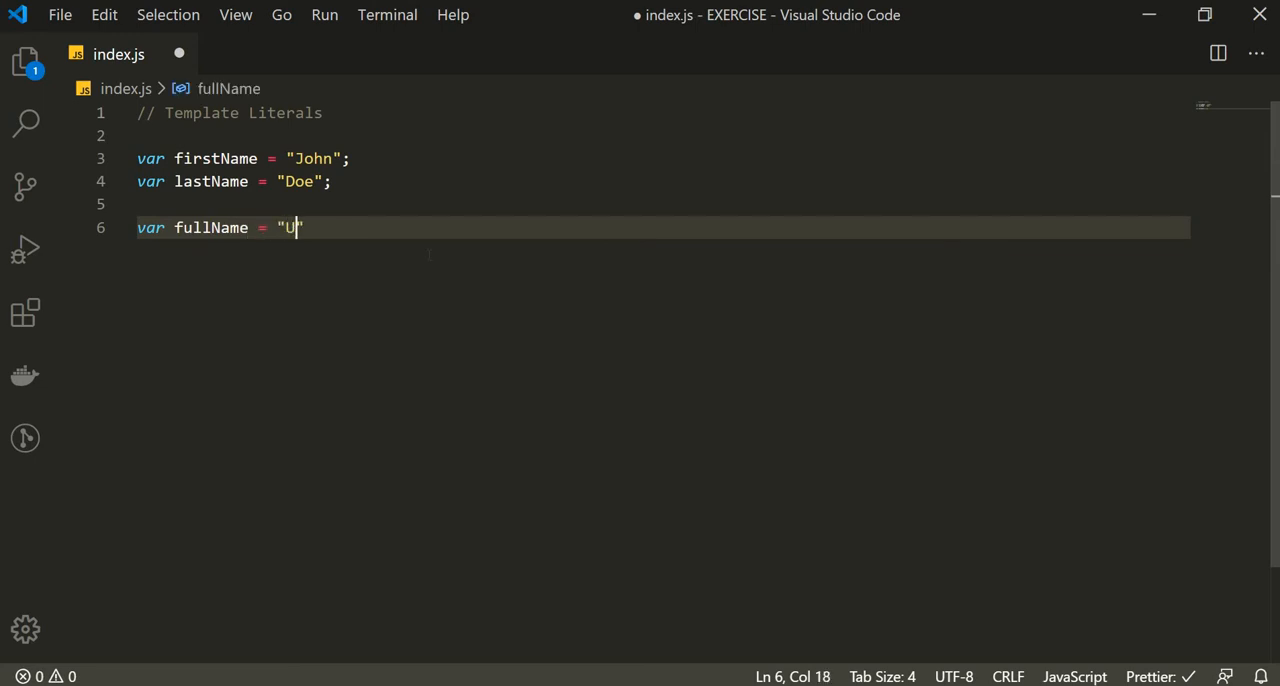
pyautogui.write('ser name is')
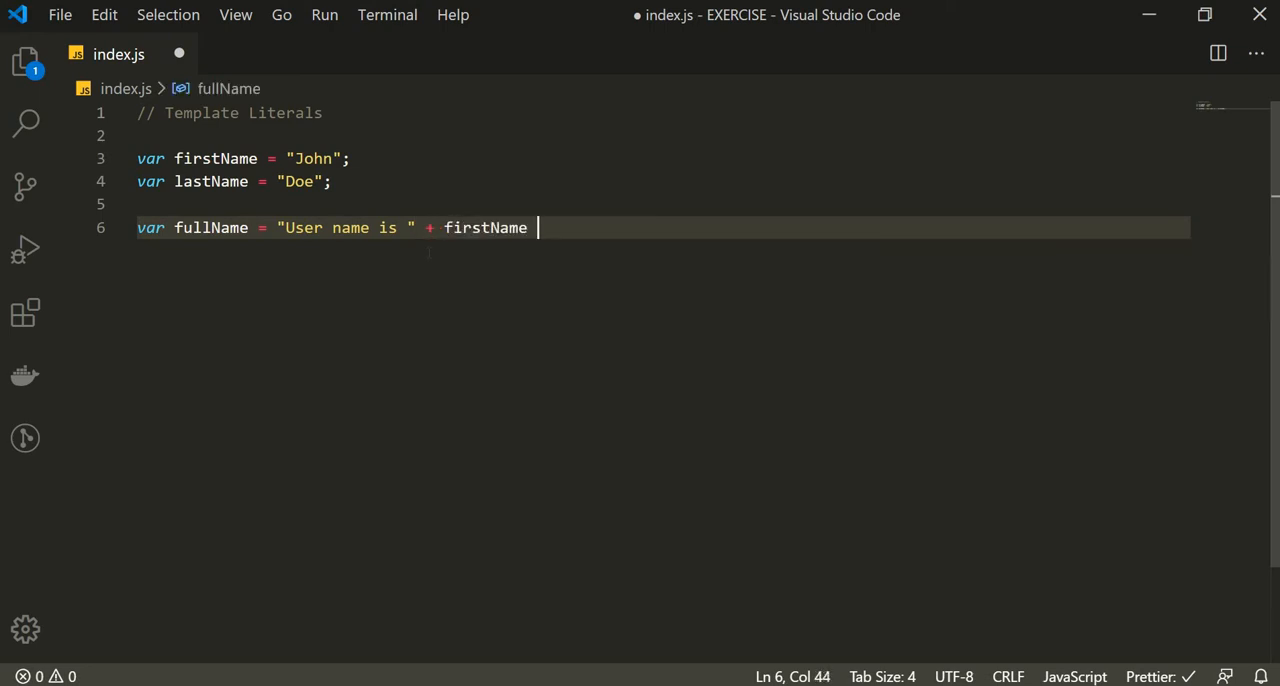
pyautogui.write('+ " " + lastName;')
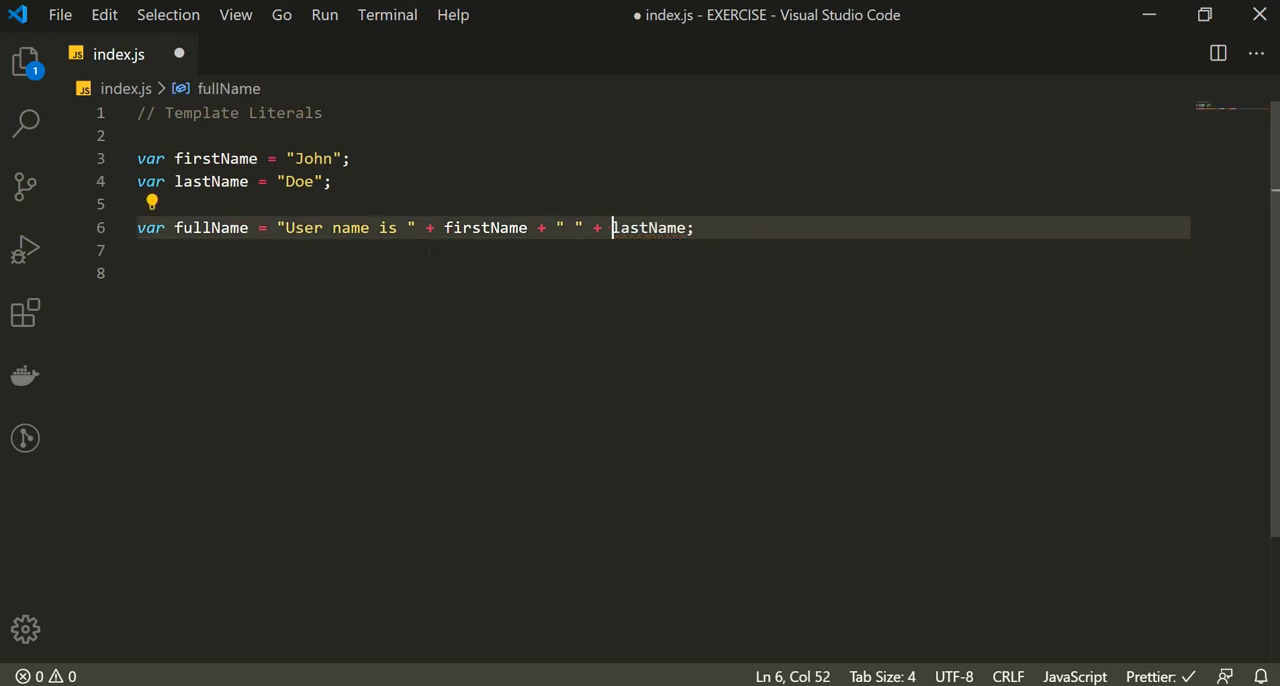
# - Log fullName with console.log and save index.js
pyautogui.write('console.log(')
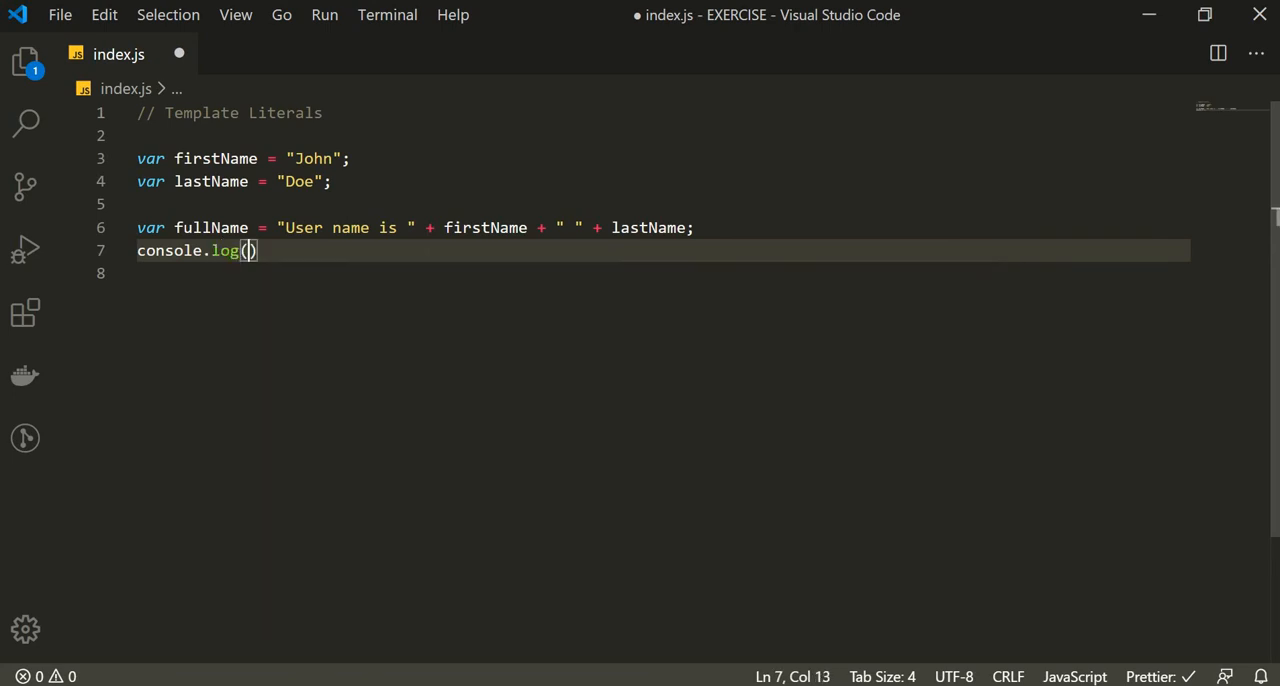
pyautogui.write('fullName')
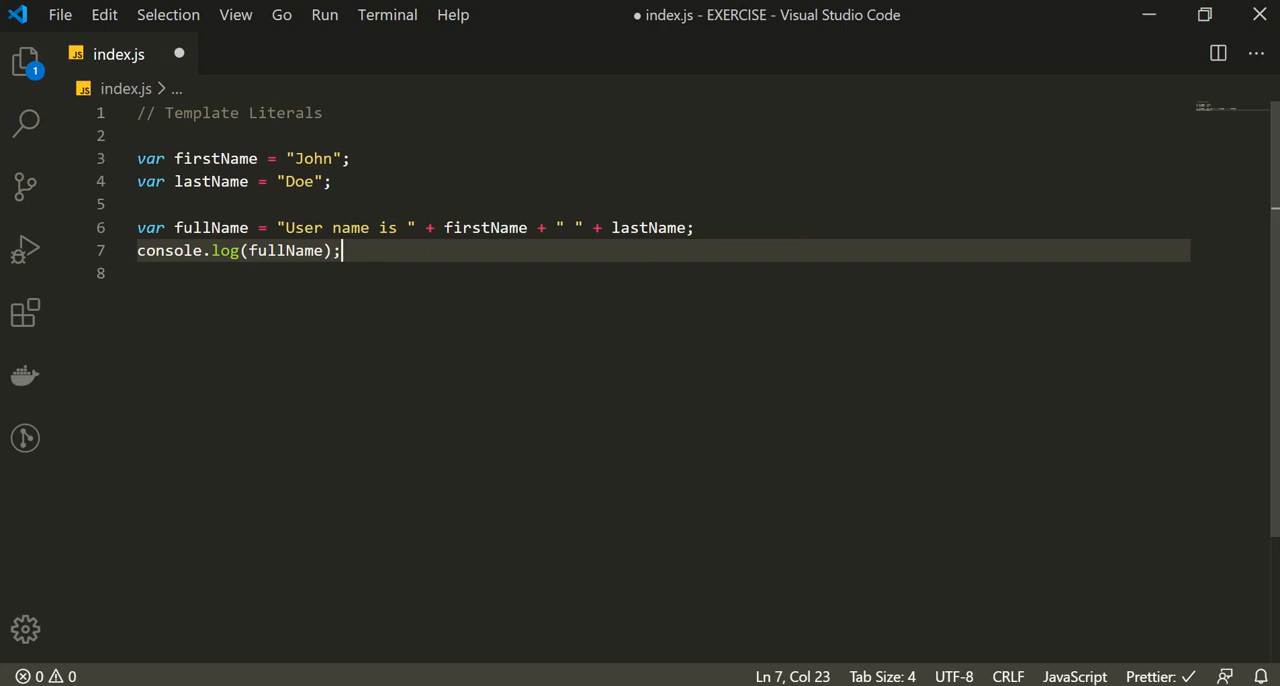
pyautogui.press('ctrl+s')
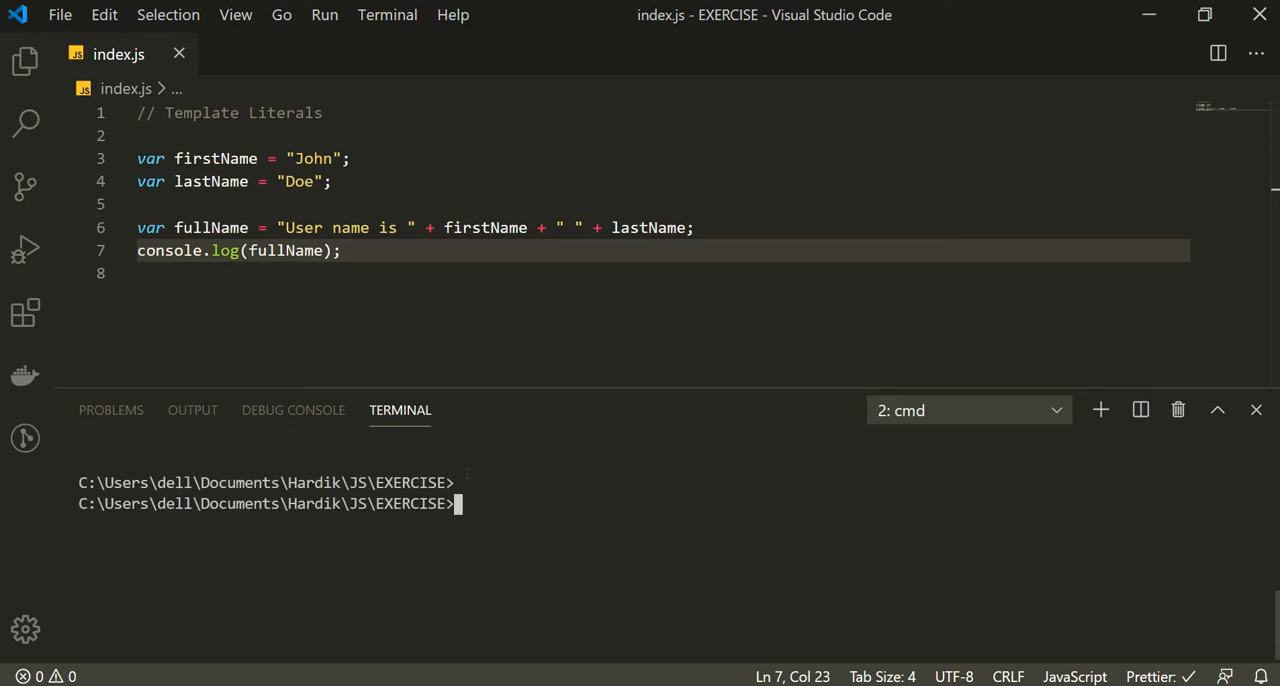
# - Run index.js with nodemon so the terminal prints "User name is John Doe"
pyautogui.write('nd')
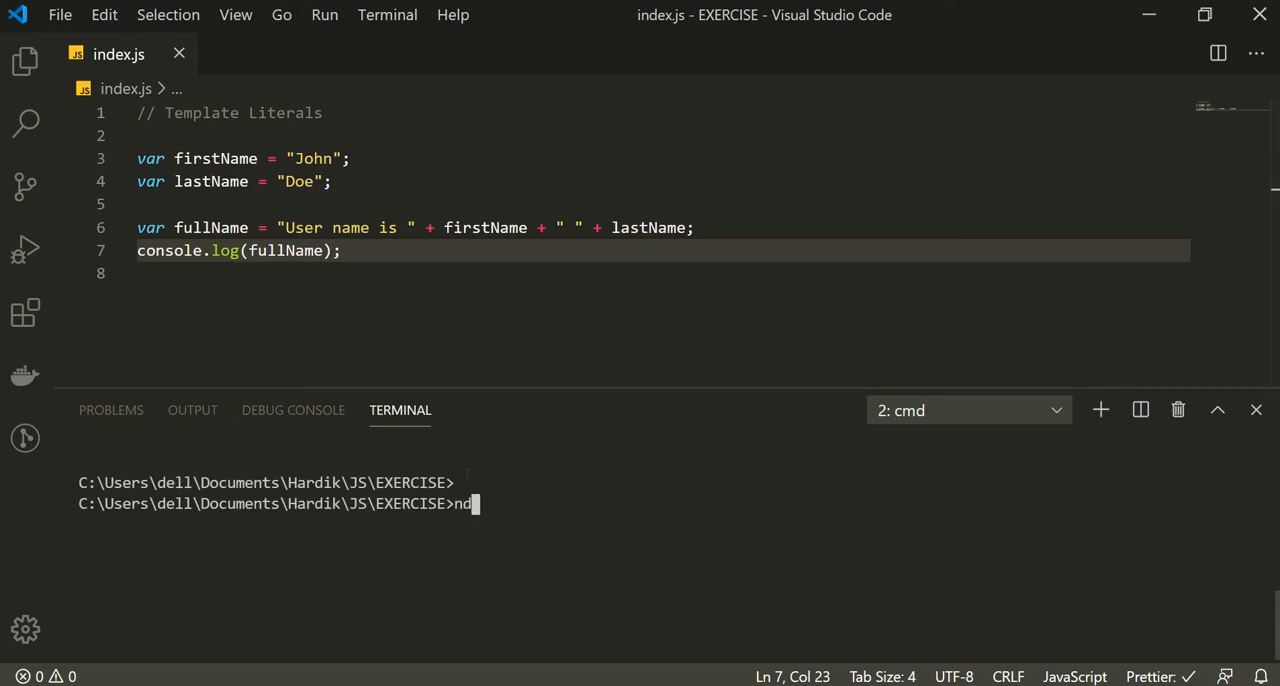
pyautogui.write('odemon i')
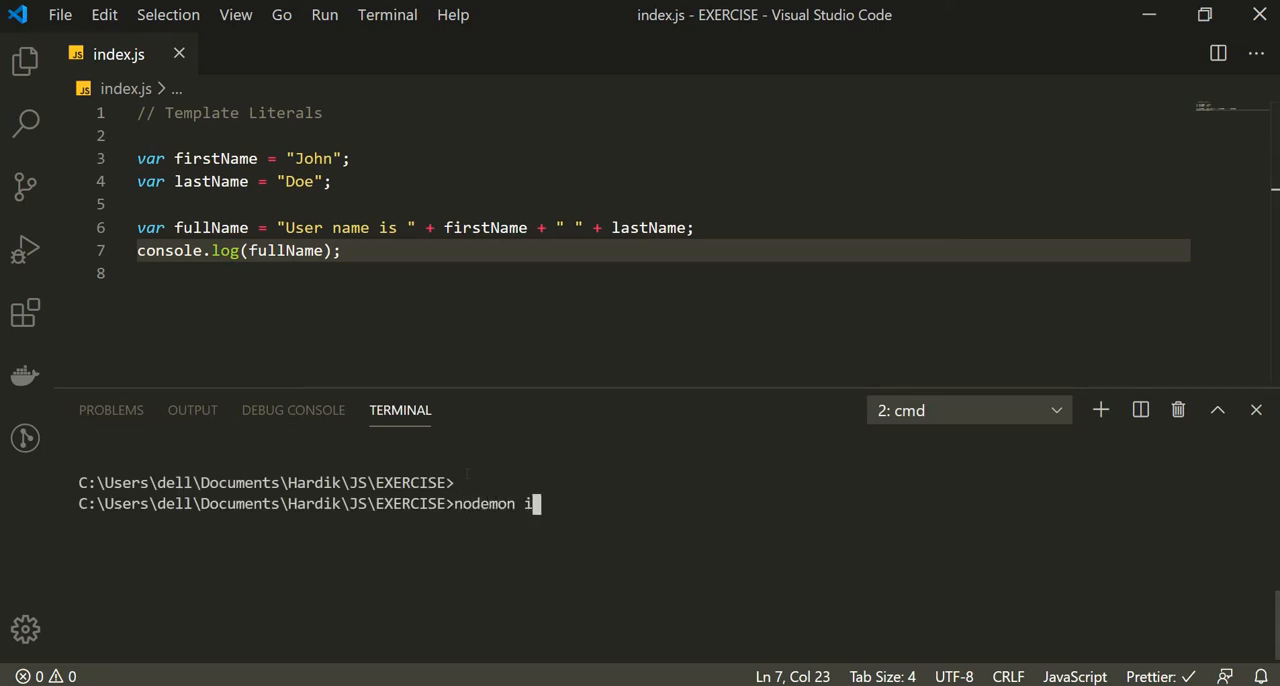
pyautogui.press('Return')
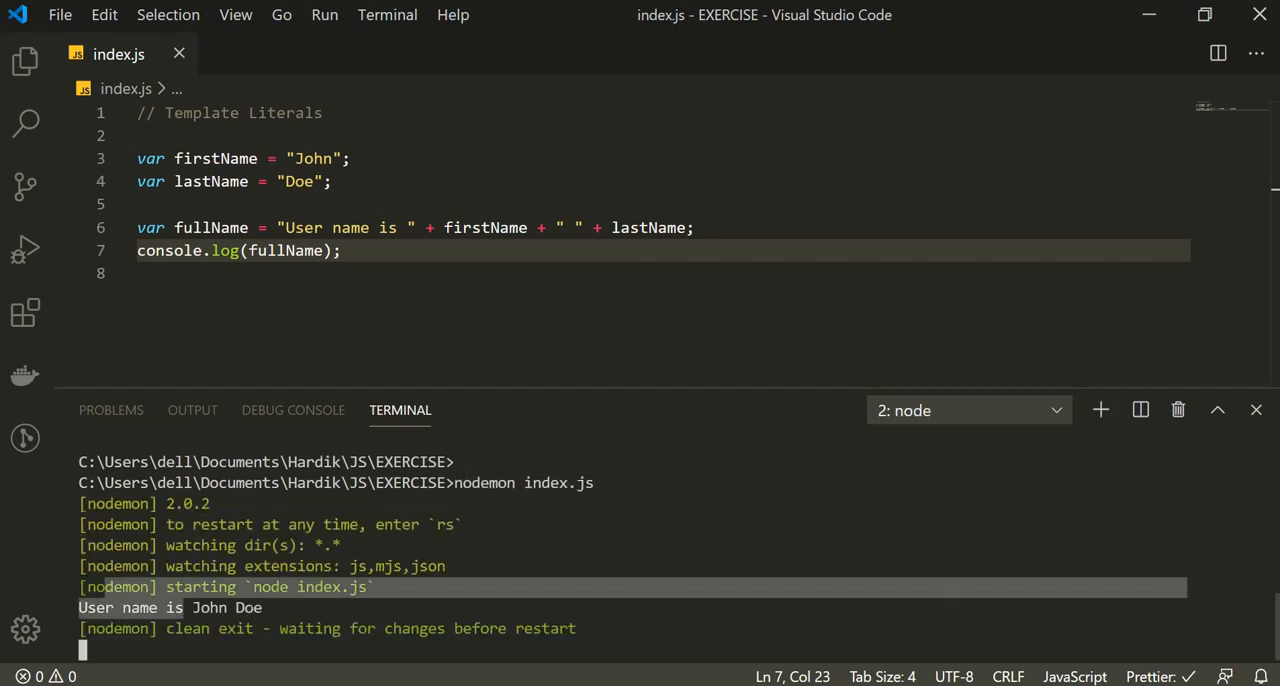
pyautogui.moveTo(210, 228)
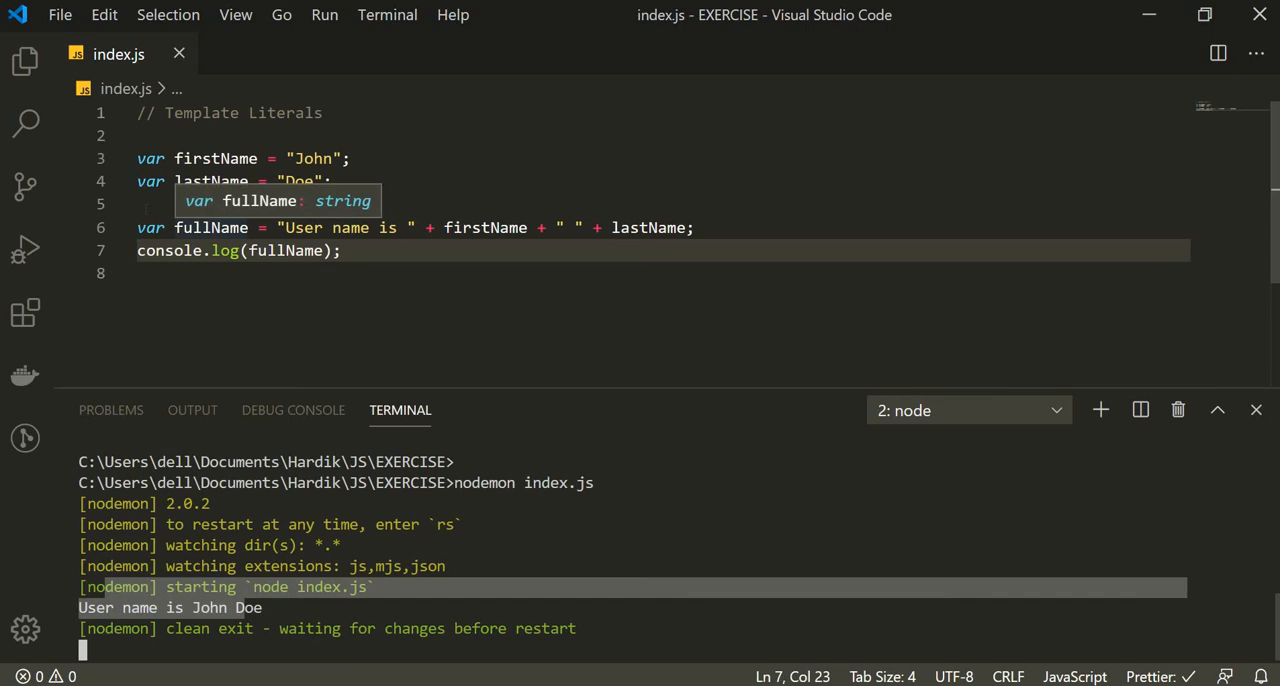
# - Label the concatenation code // #ES5 and start a // ES6 section below it
pyautogui.press('Enter')
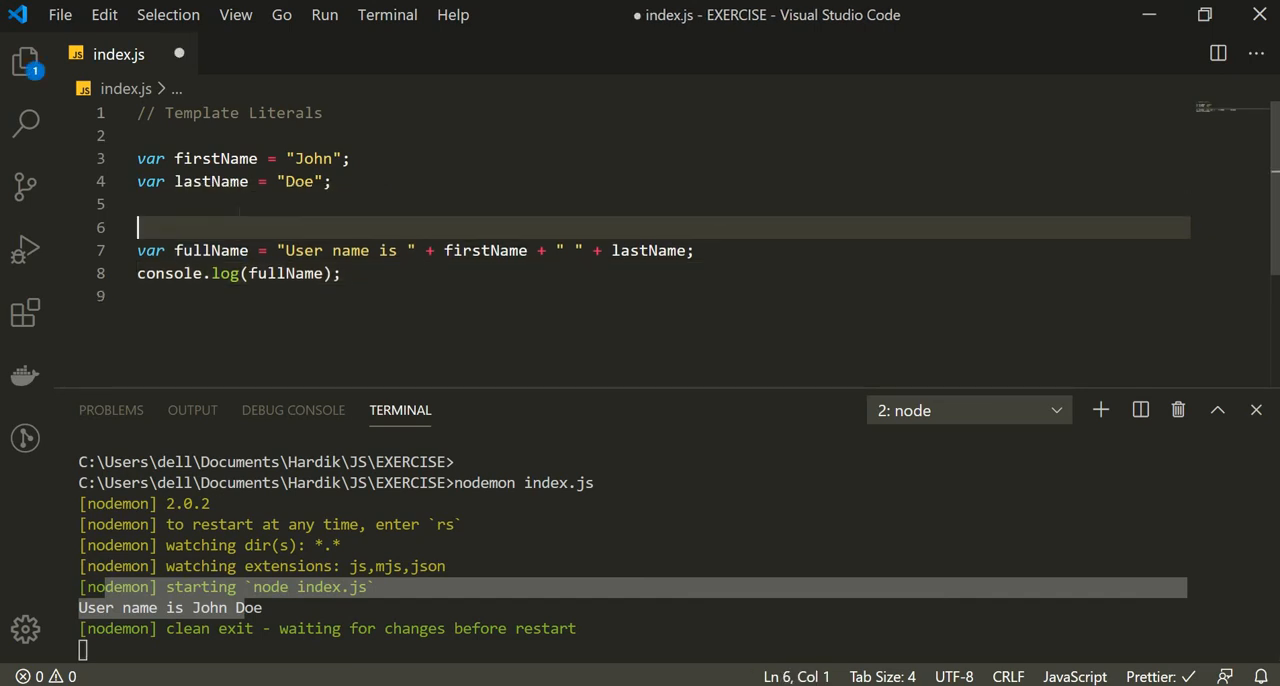
pyautogui.write('#ES5')
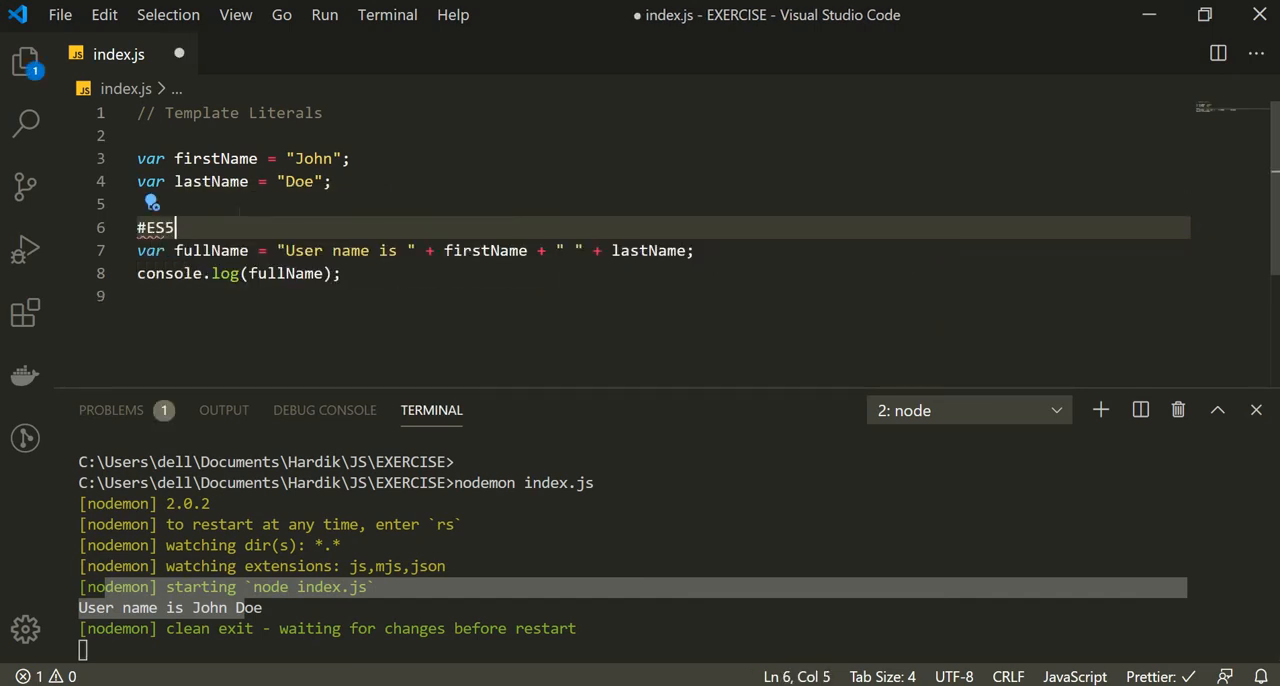
pyautogui.write('//')
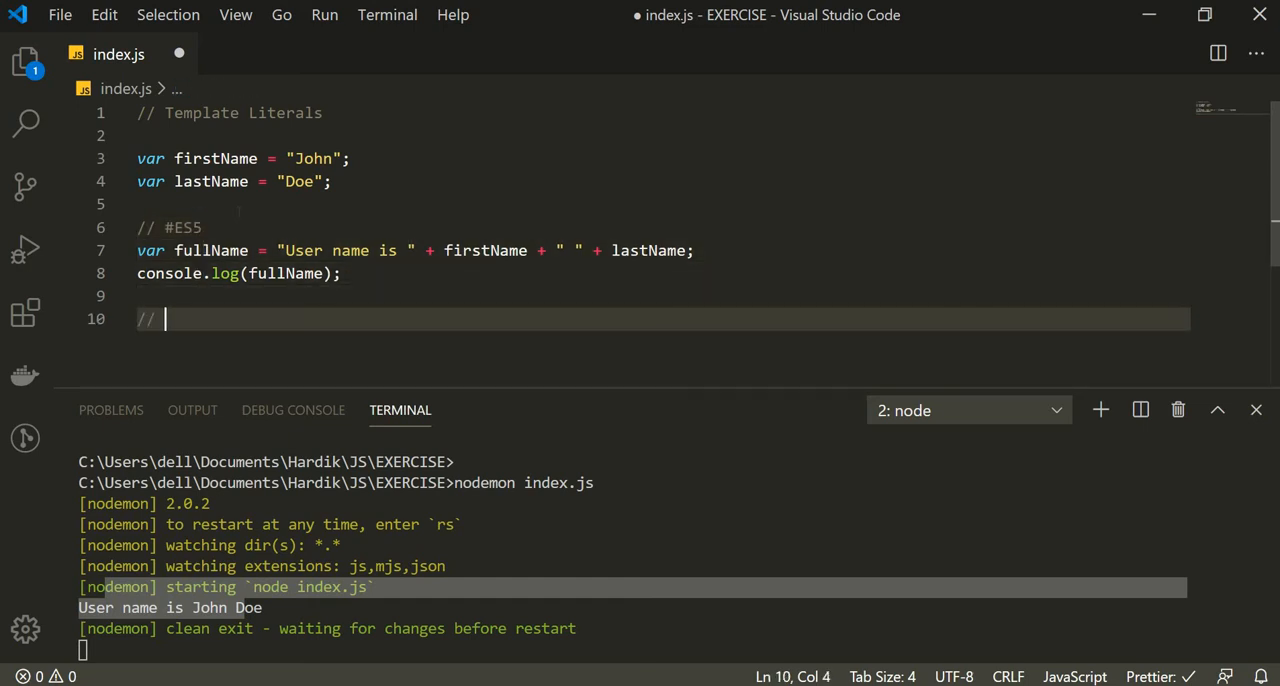
pyautogui.write('ES6')
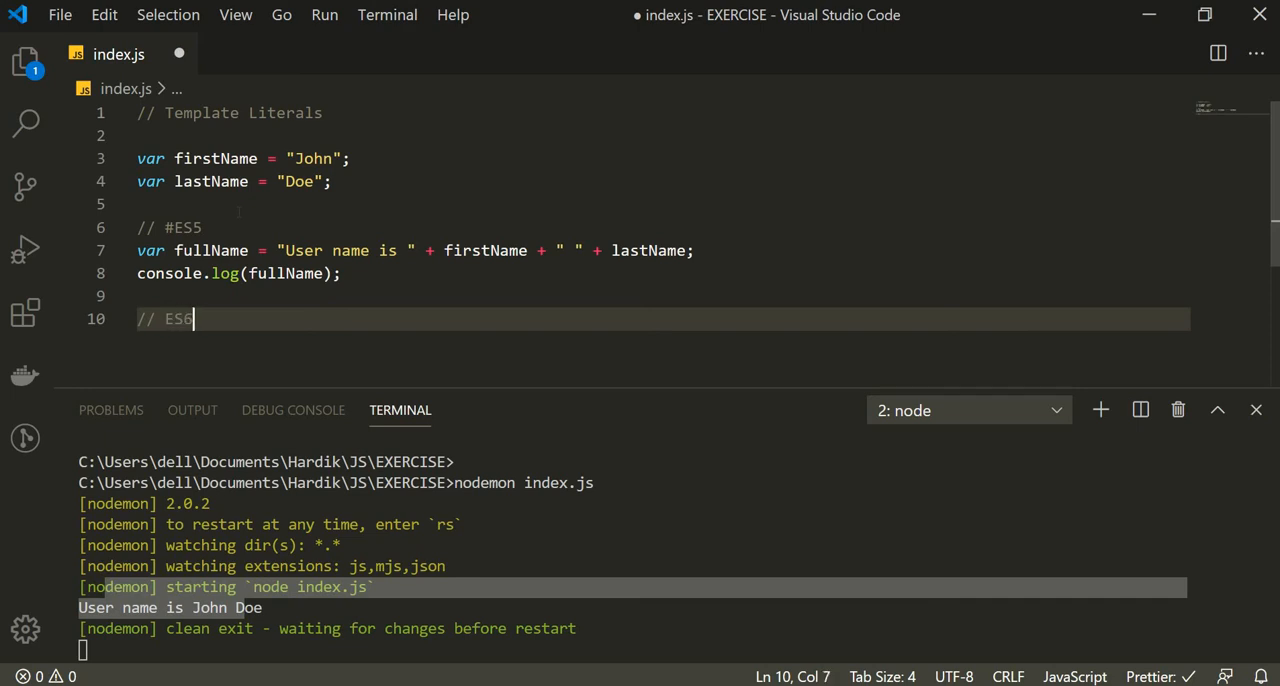
pyautogui.press('Enter')
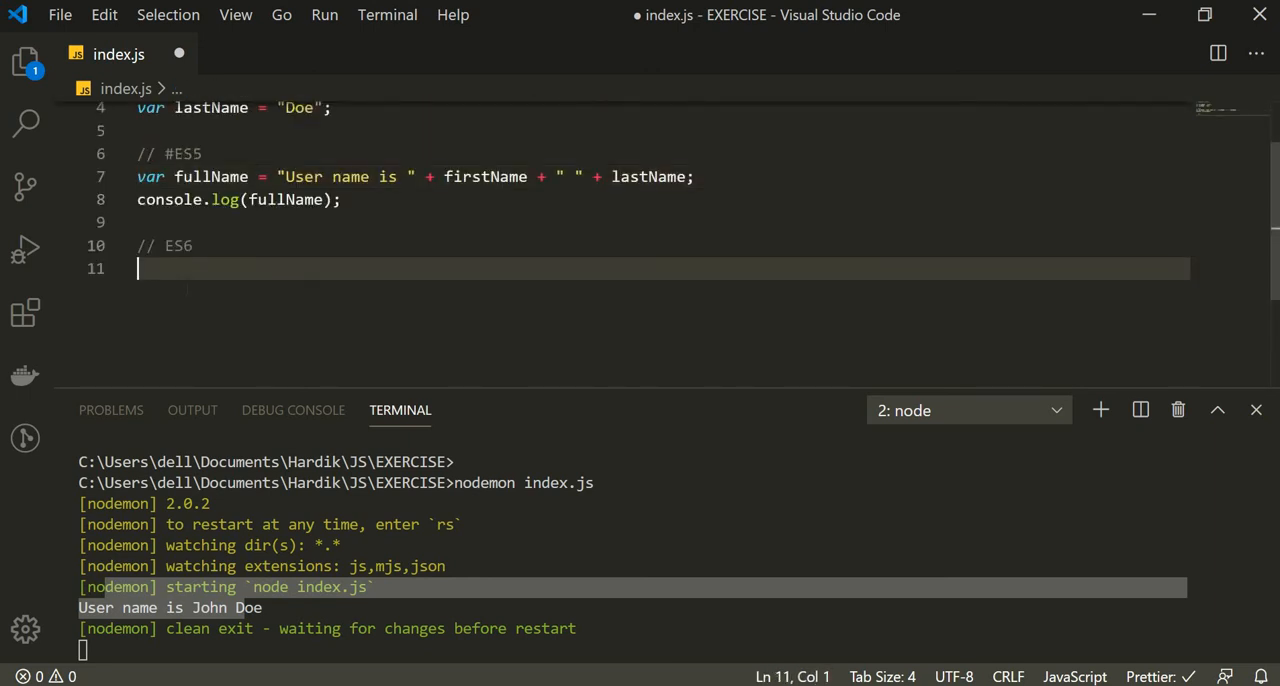
# - Declare the ES6 fullName as template literal `User name is ${firstName} ${lastName}` and begin a console statement
pyautogui.write('var fullName =')
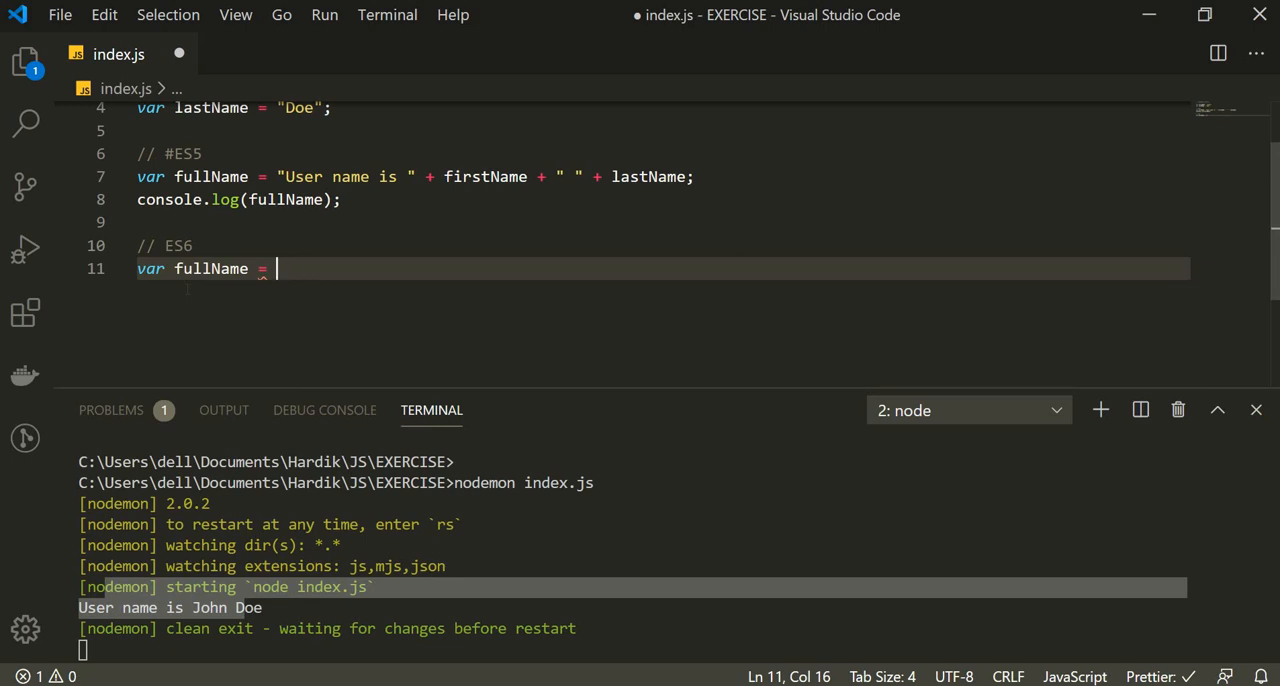
pyautogui.write('``')
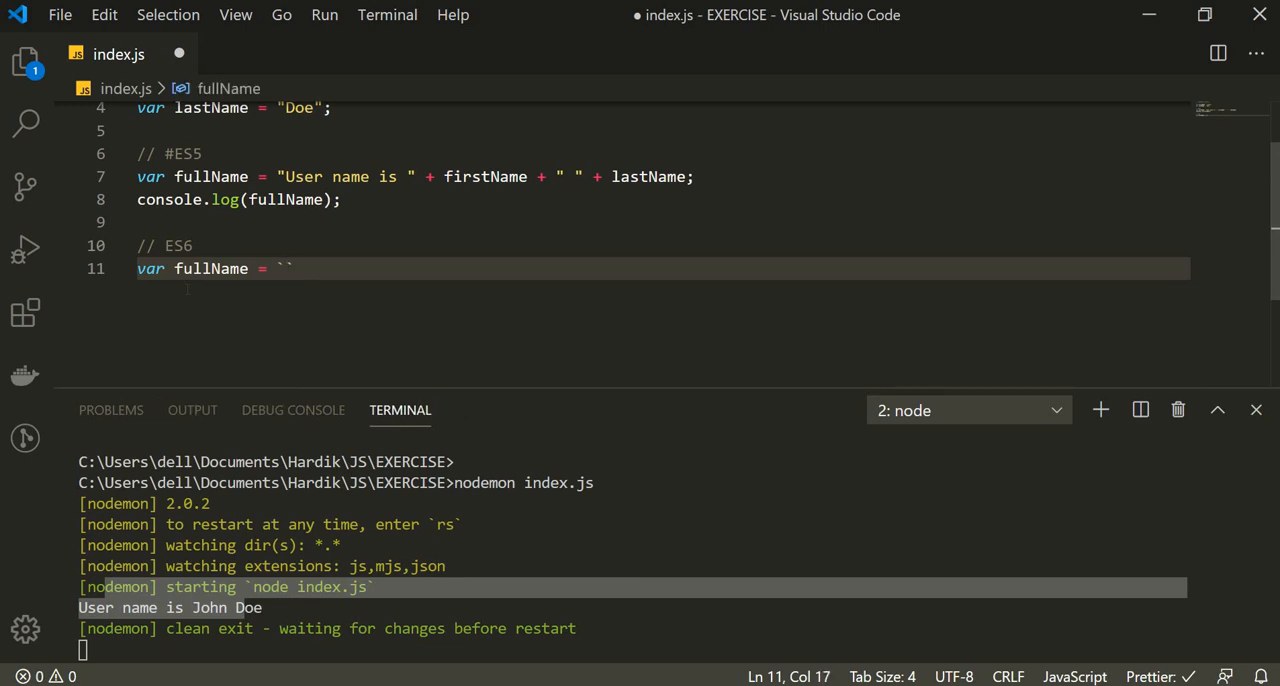
pyautogui.write('User')
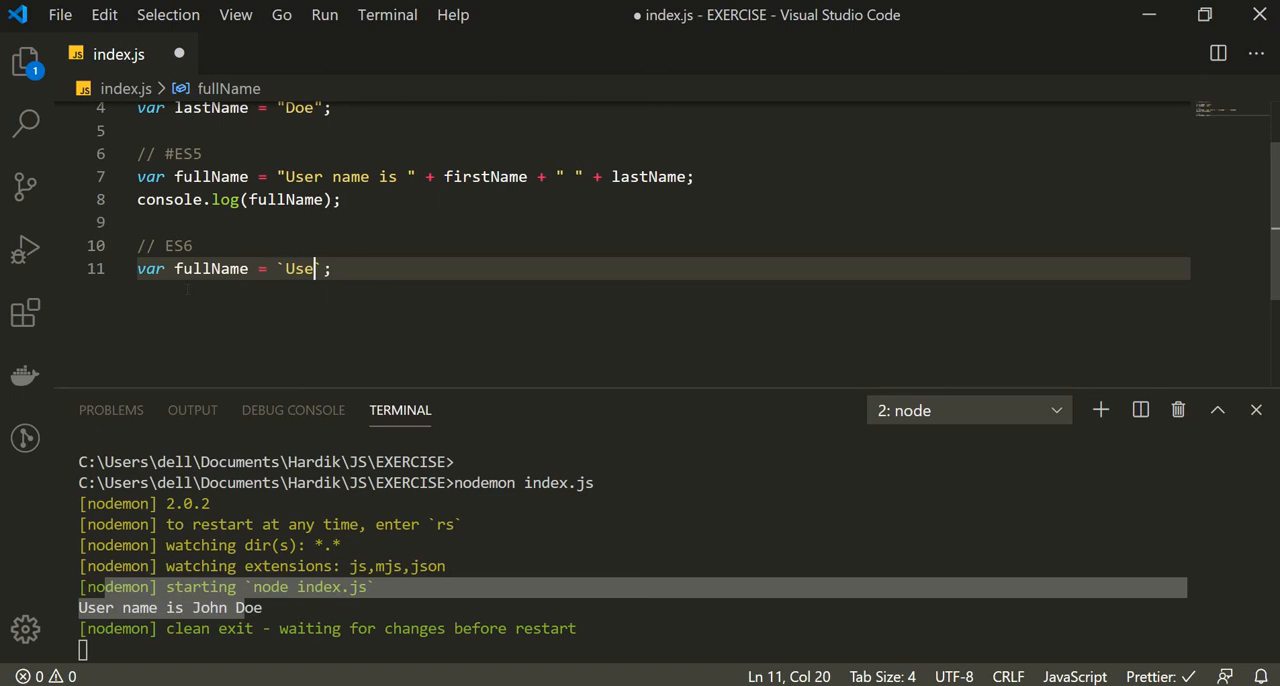
pyautogui.write('r name is')
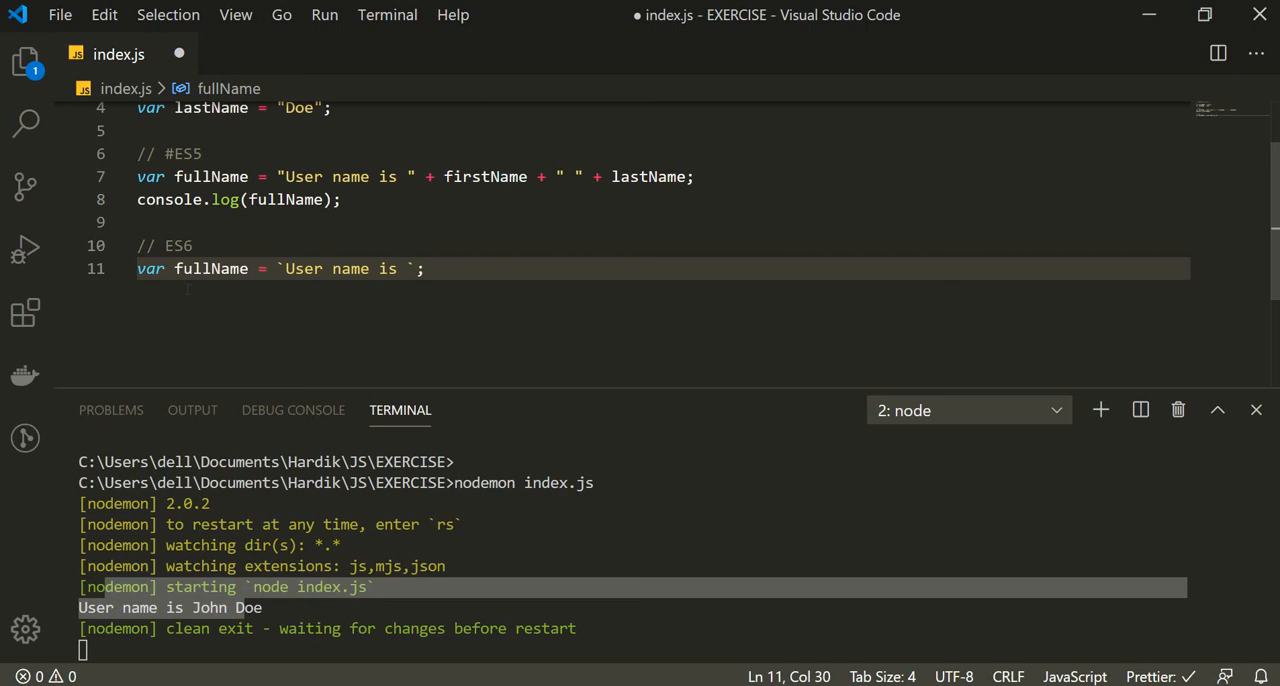
pyautogui.write('{fir}')
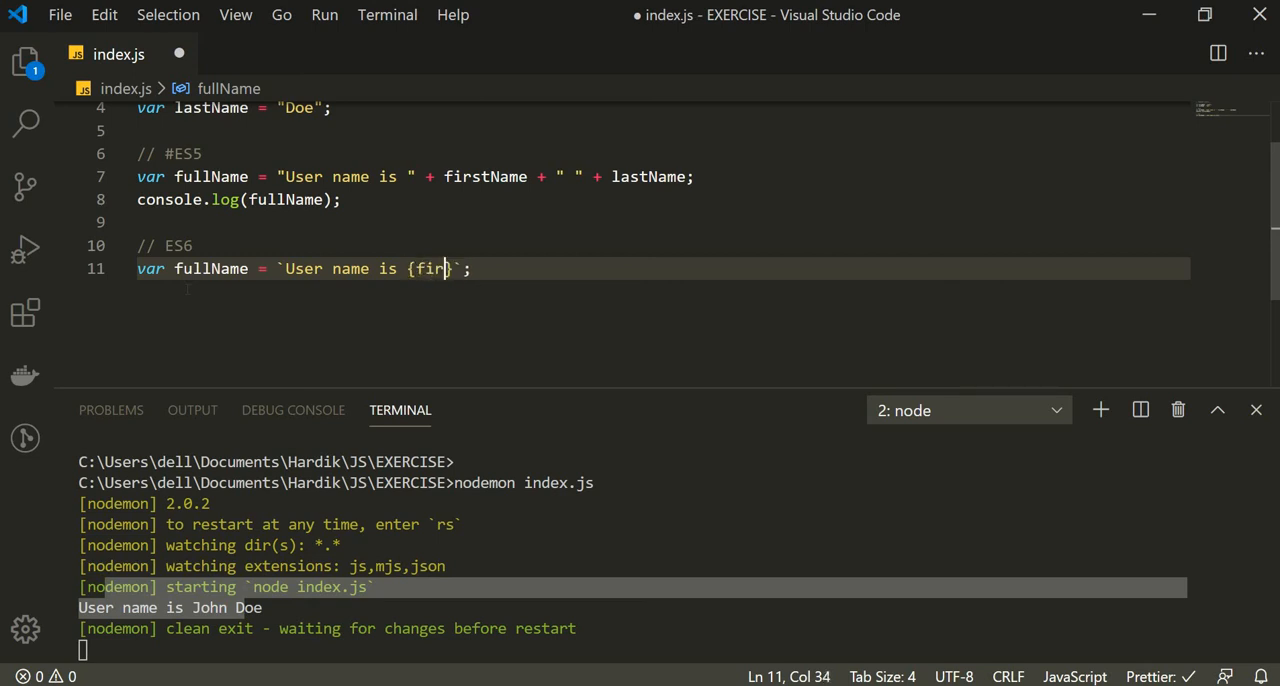
pyautogui.write('stNme}')
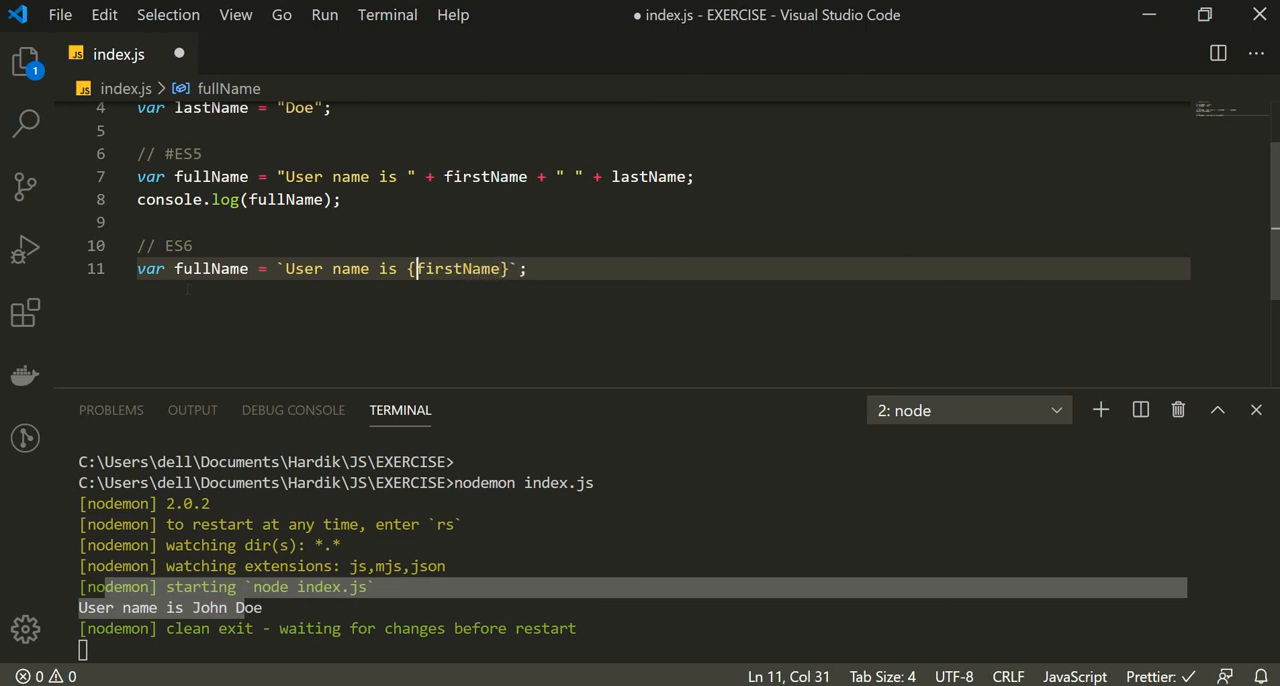
pyautogui.write('$')
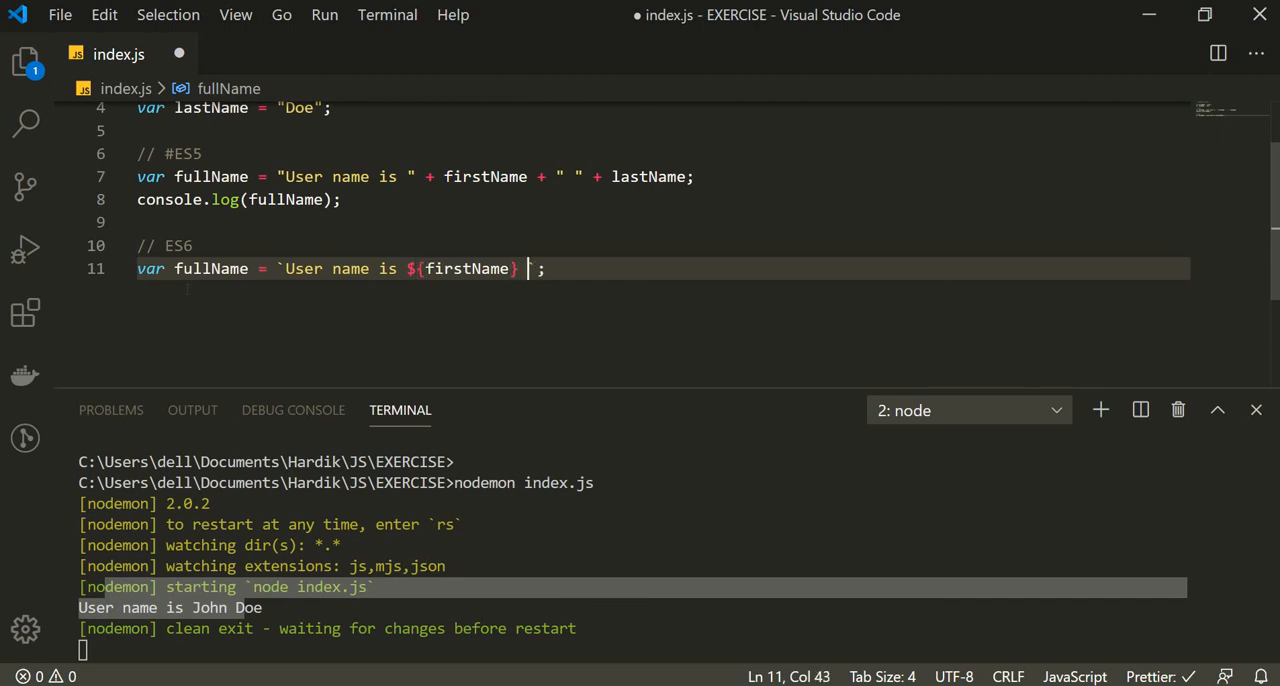
pyautogui.write('lastName}')
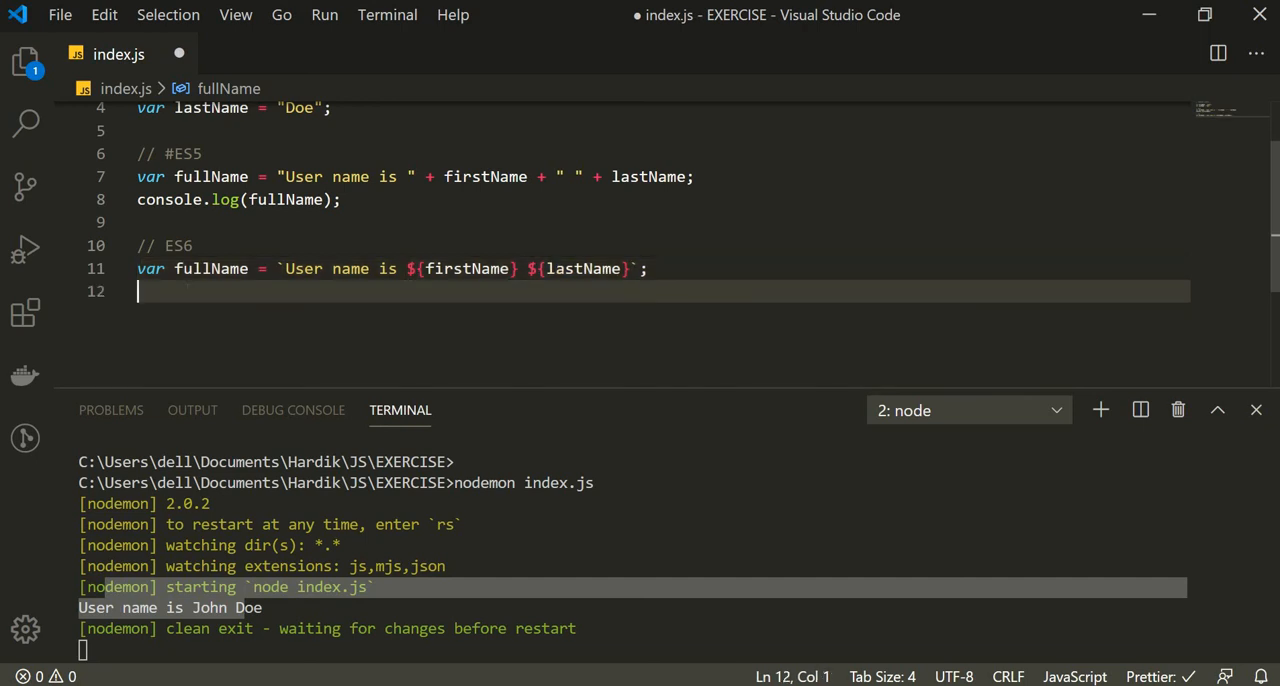
pyautogui.write('console.')
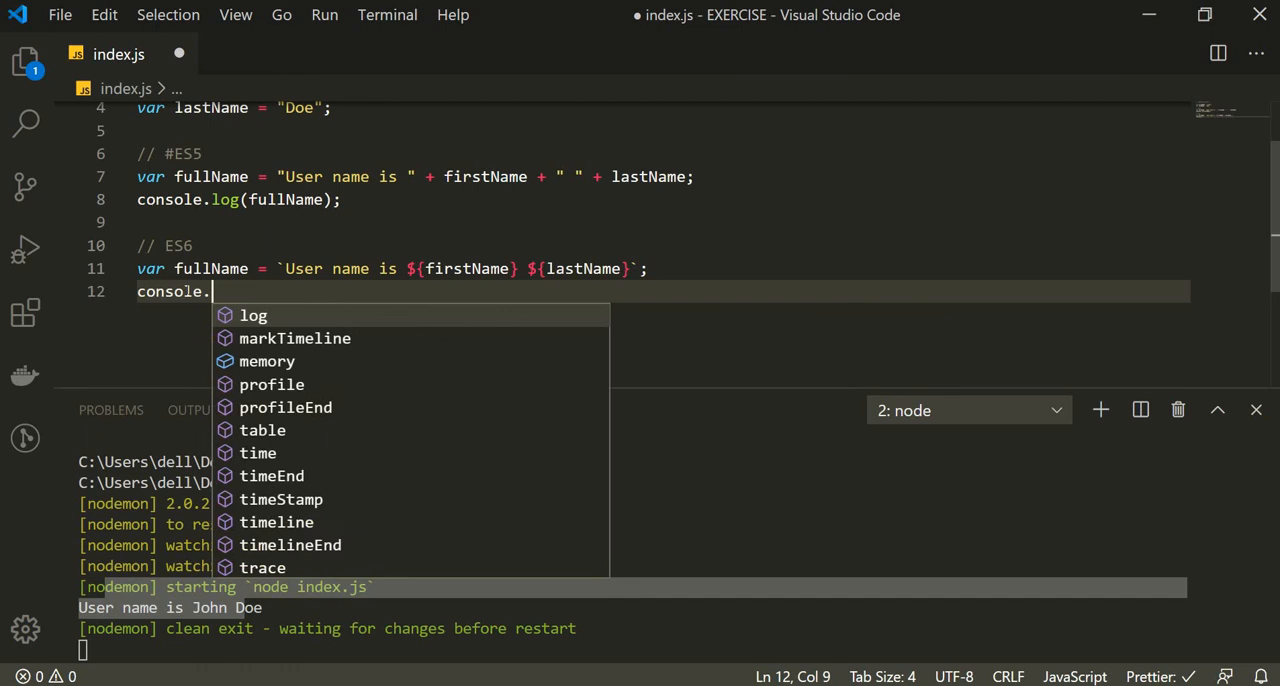
# - Log the ES6 fullName and save so the terminal prints "User name is John Doe" twice
pyautogui.write('log(fullName);')
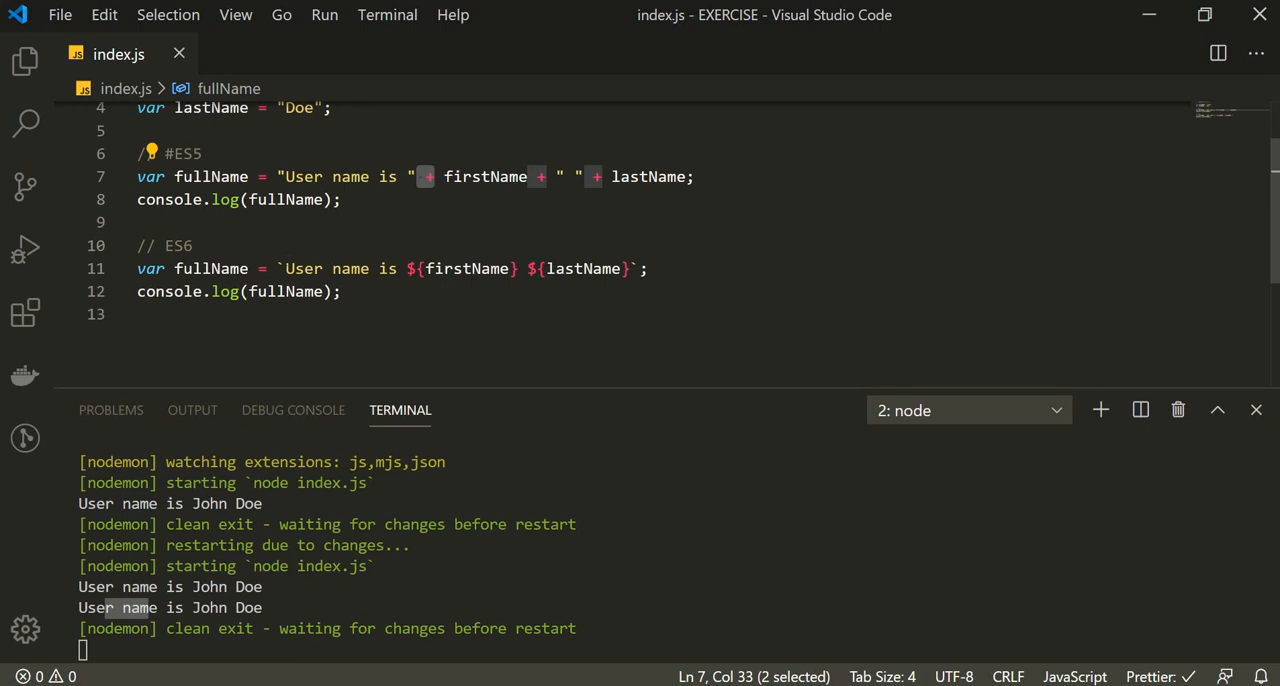
pyautogui.click(284, 268)
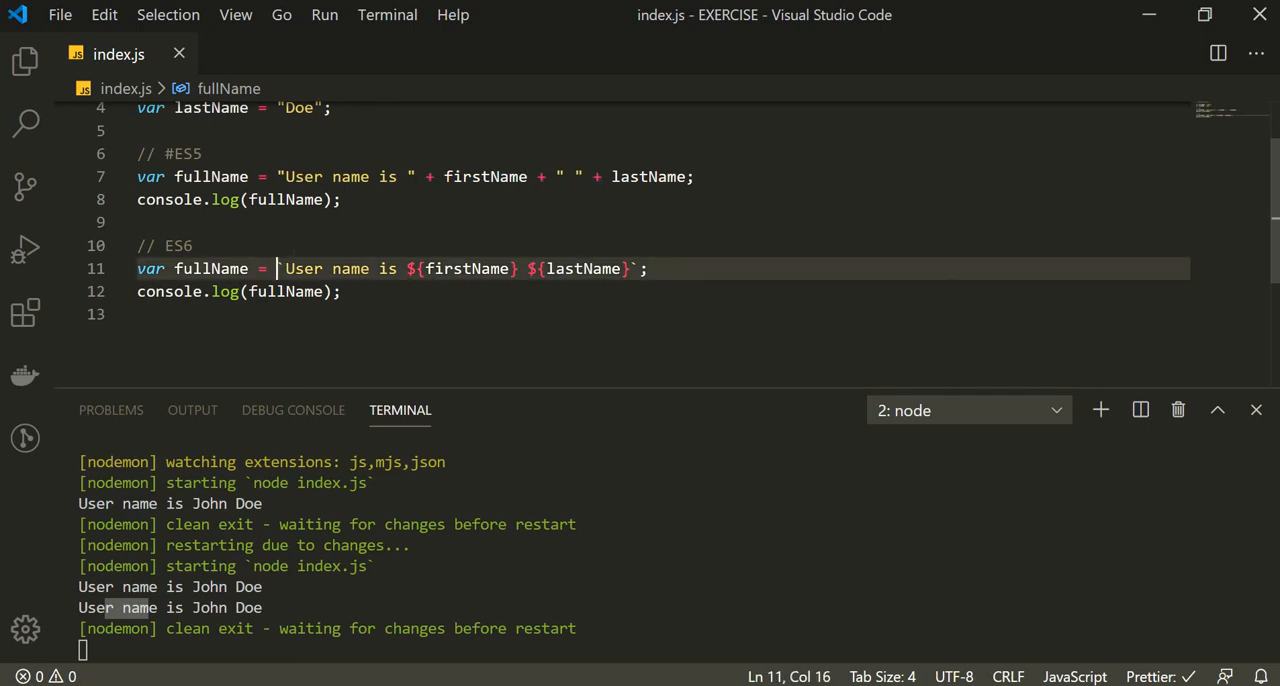